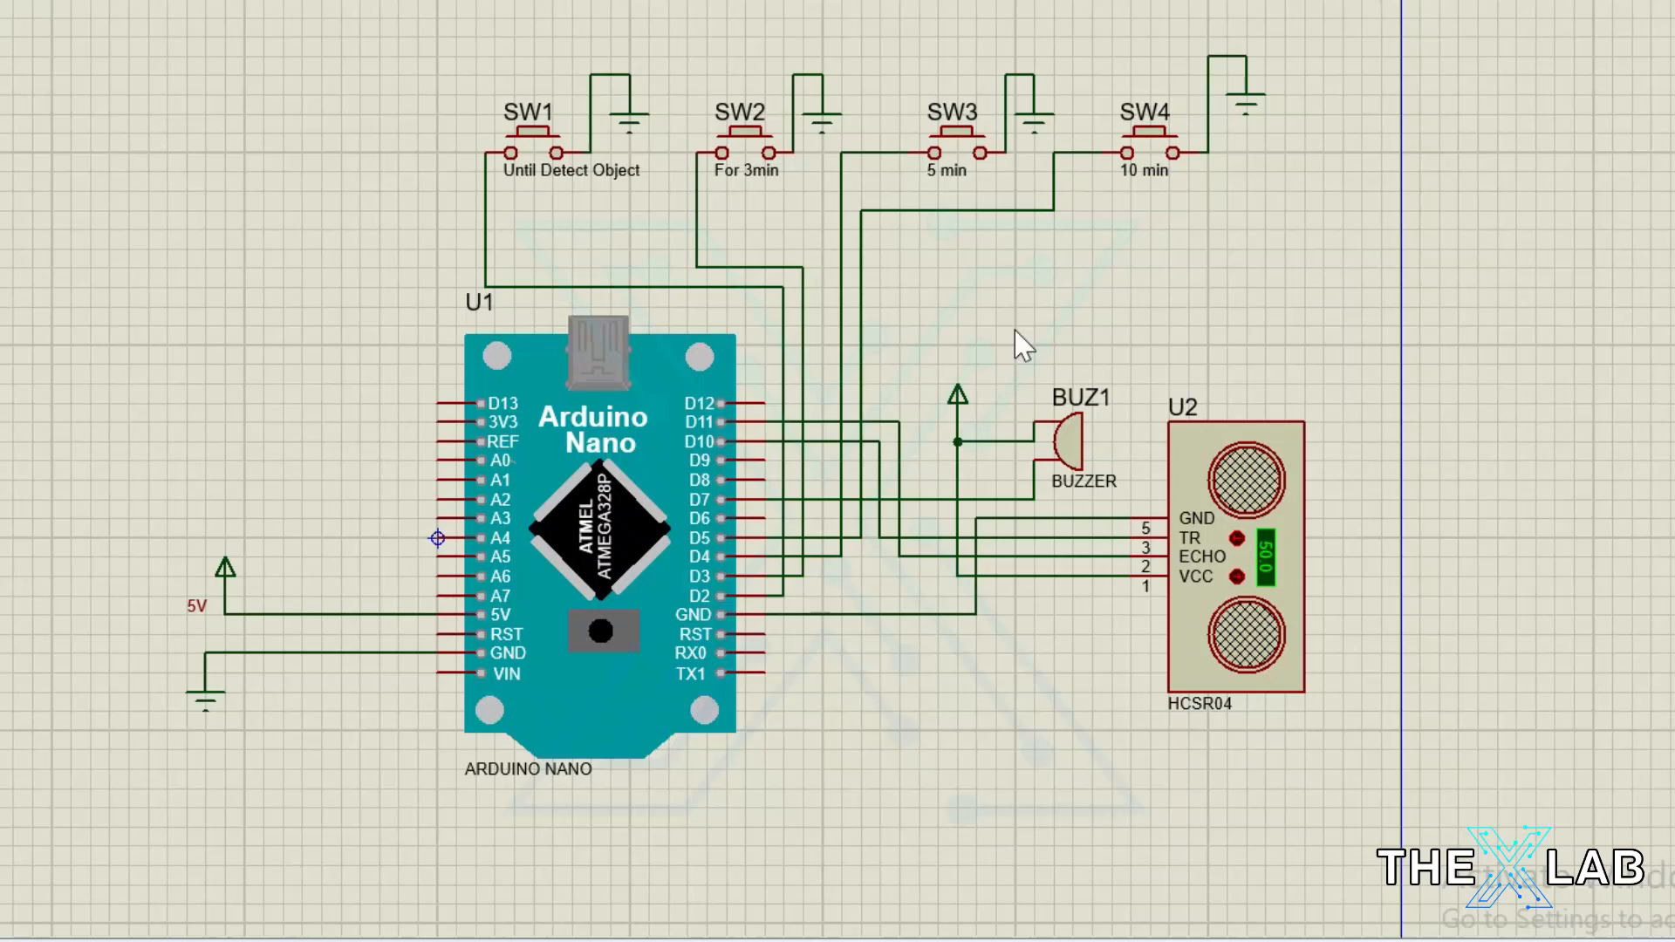
mouse_move(848, 783)
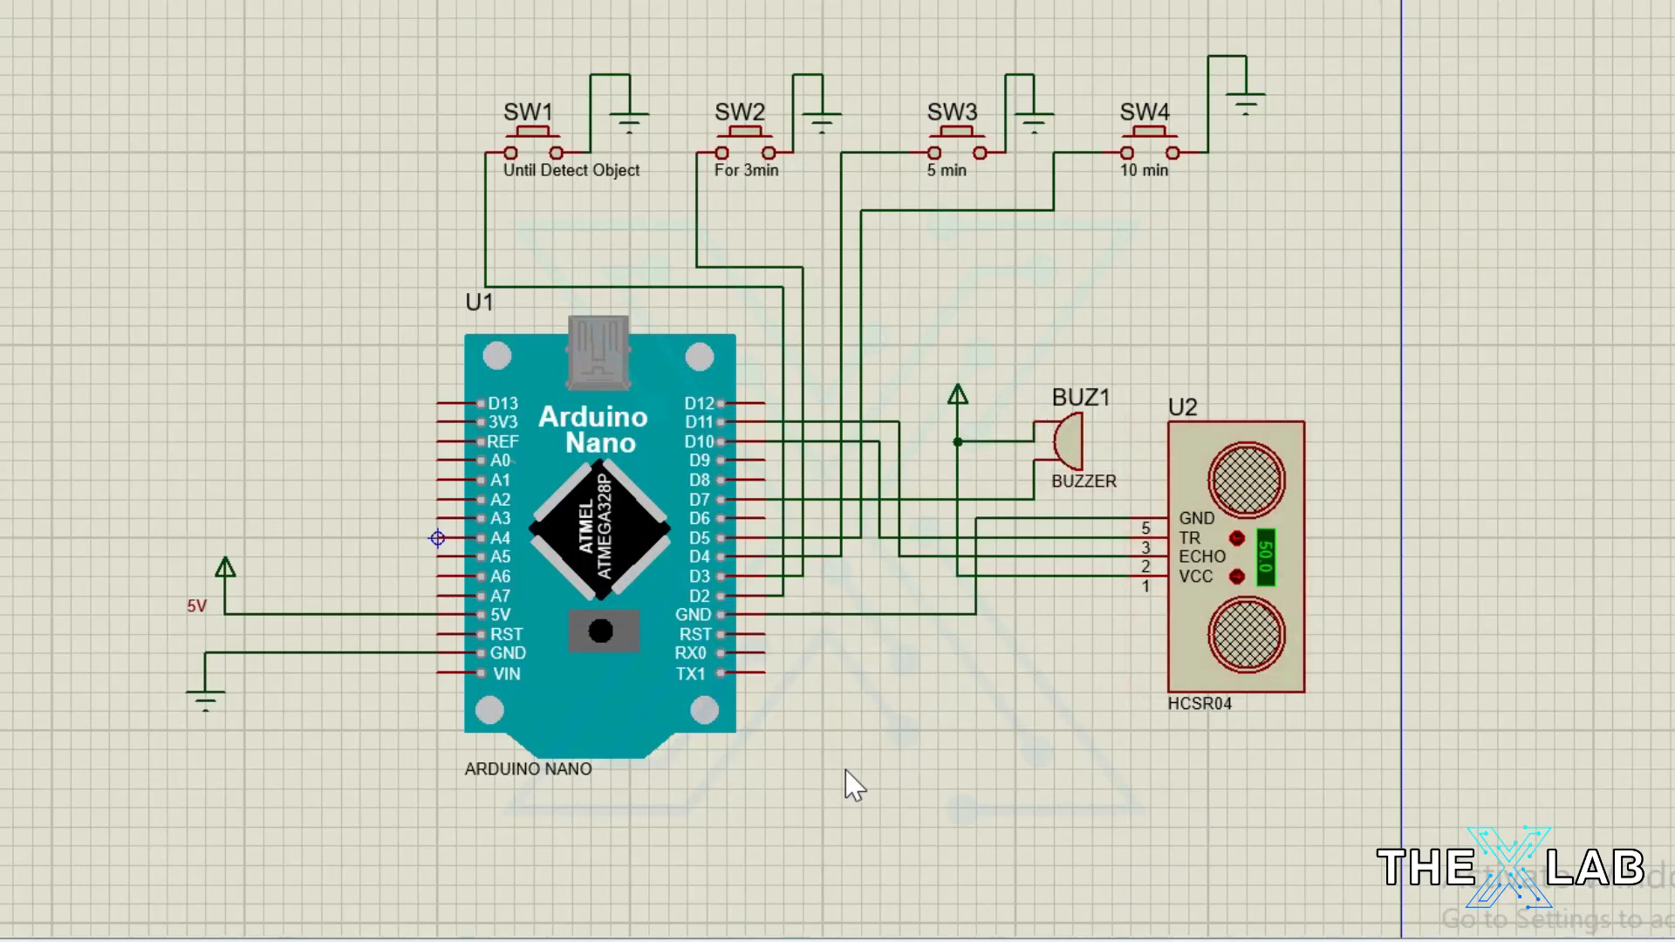
mouse_move(280, 673)
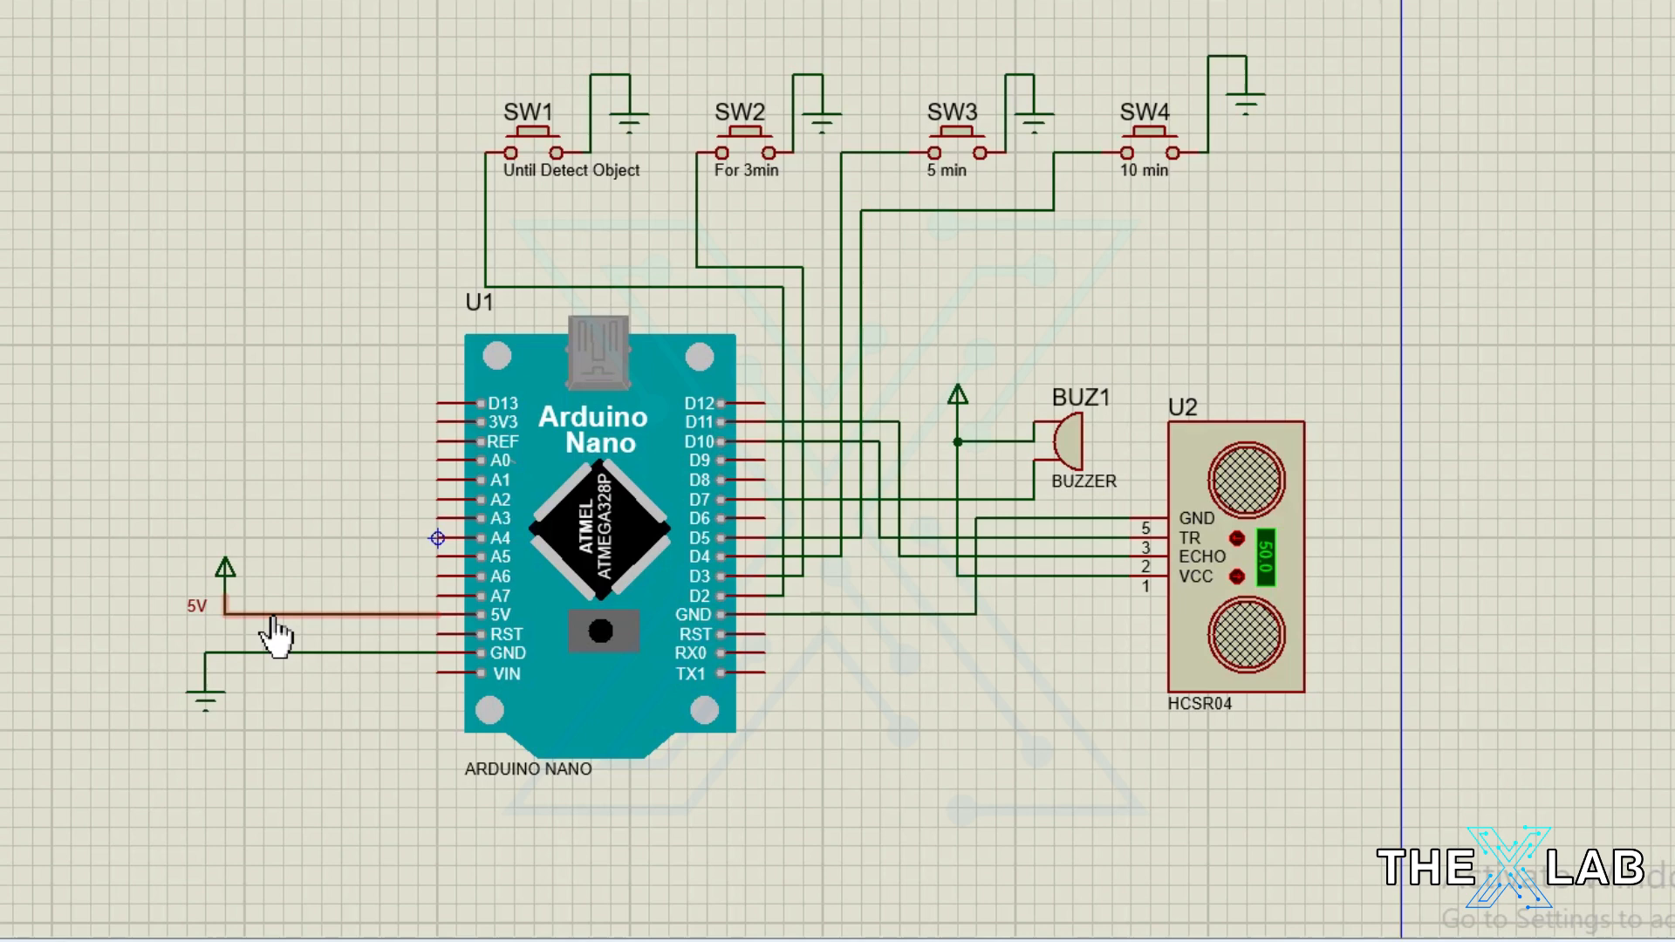
mouse_move(294, 547)
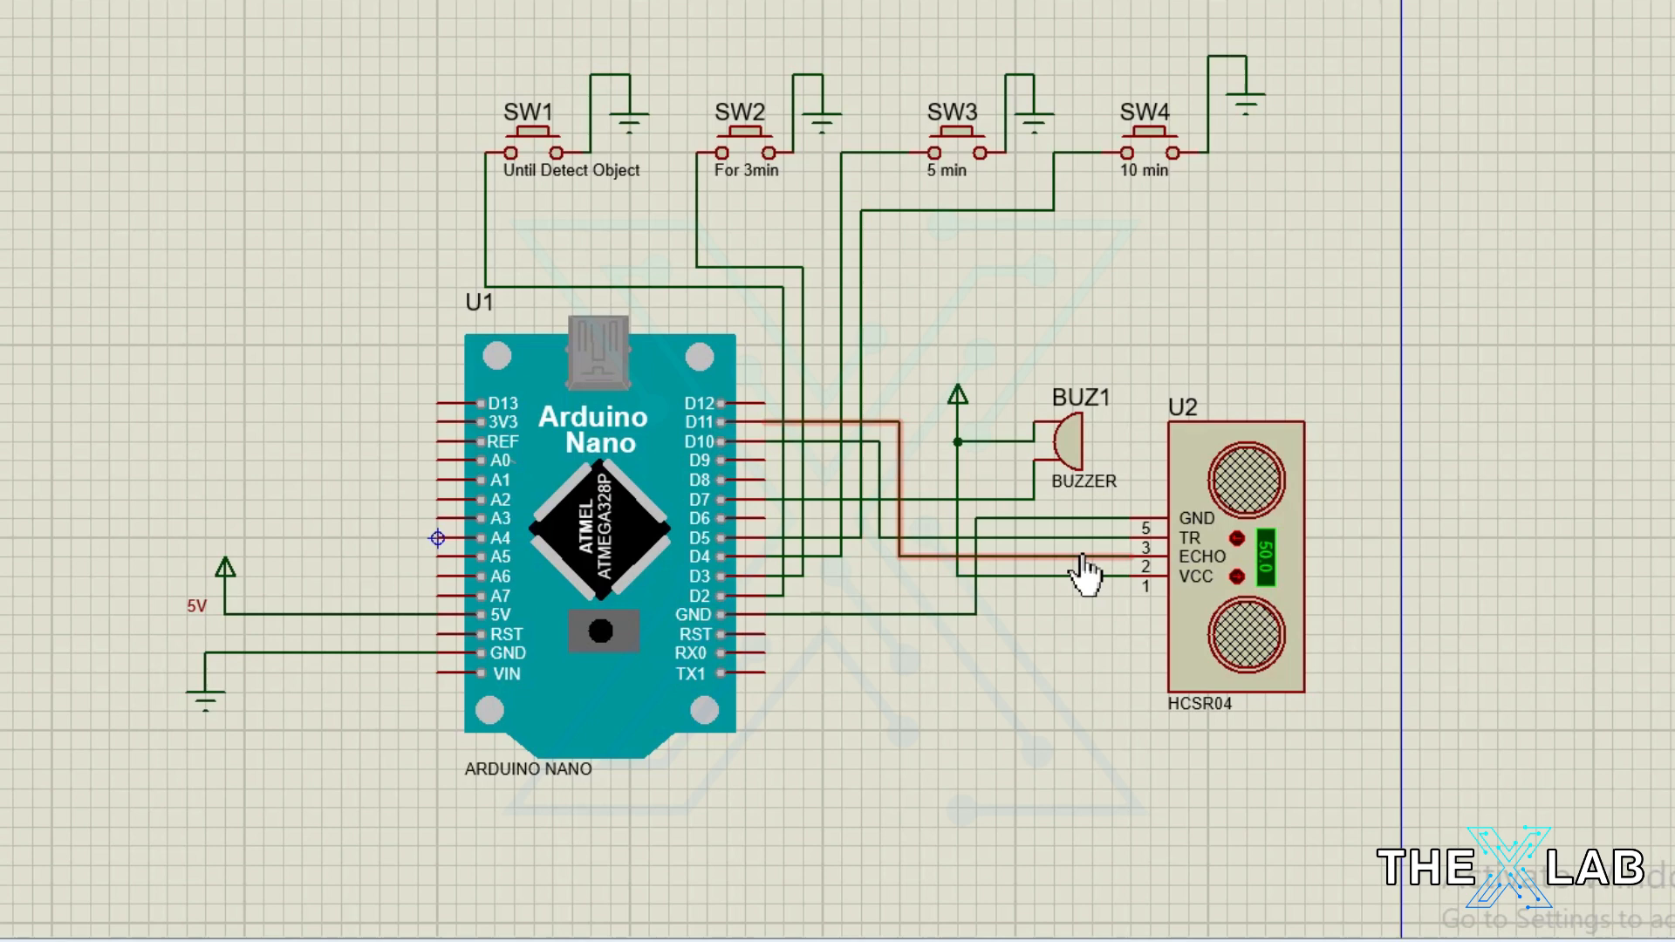
mouse_move(1036, 508)
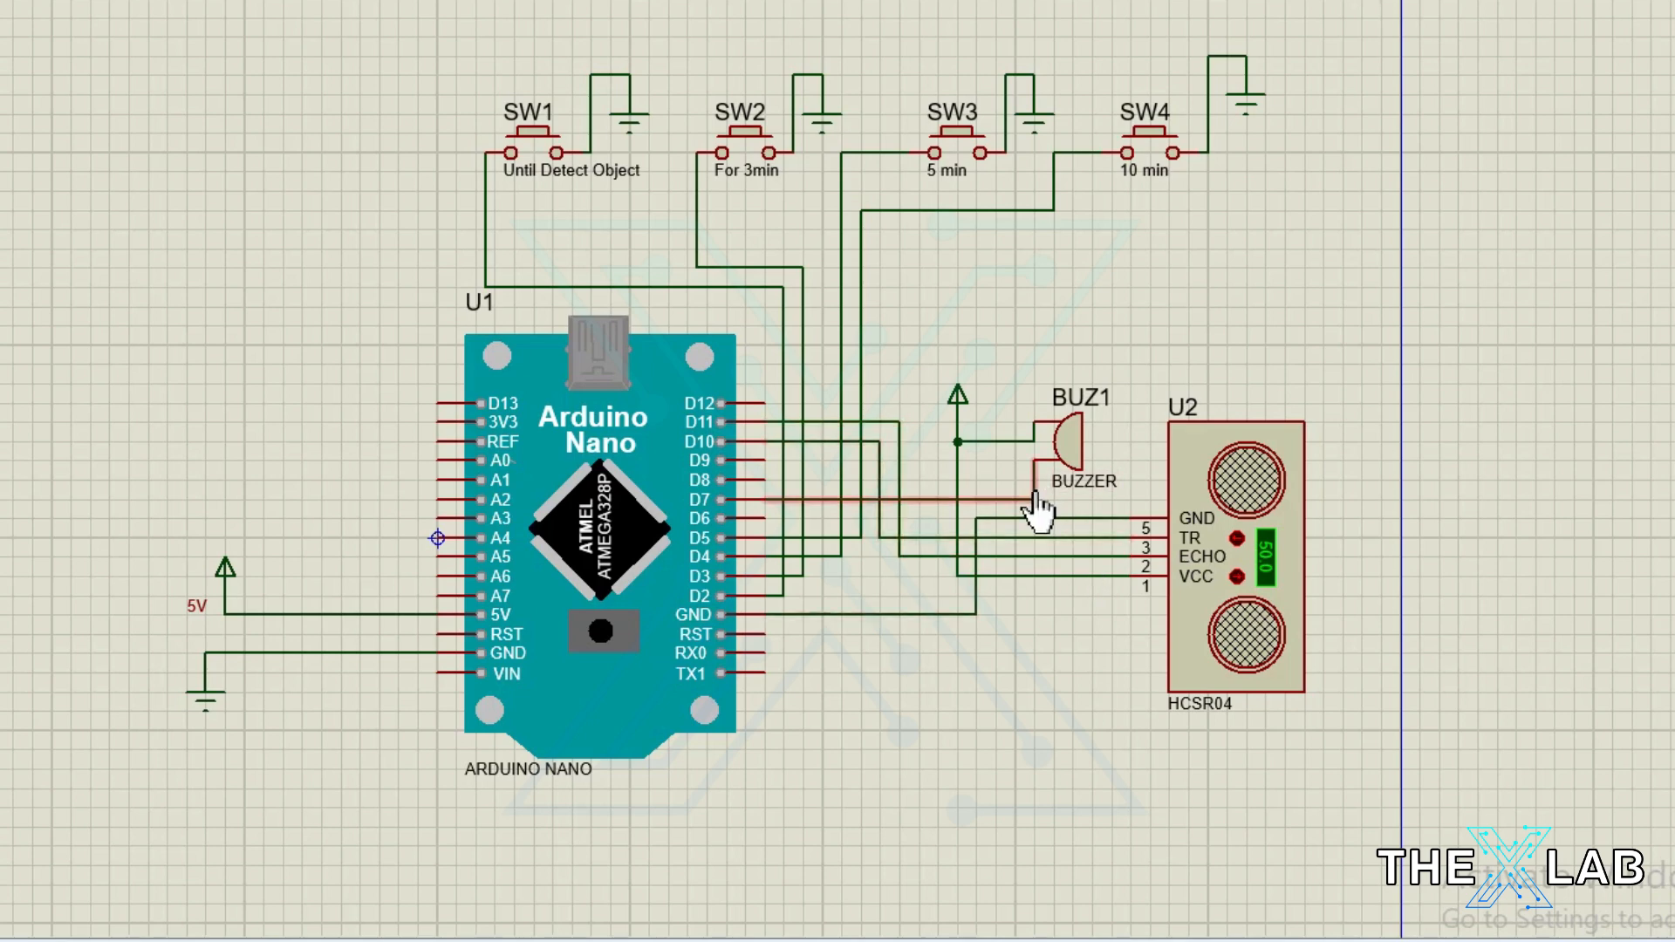
mouse_move(1033, 507)
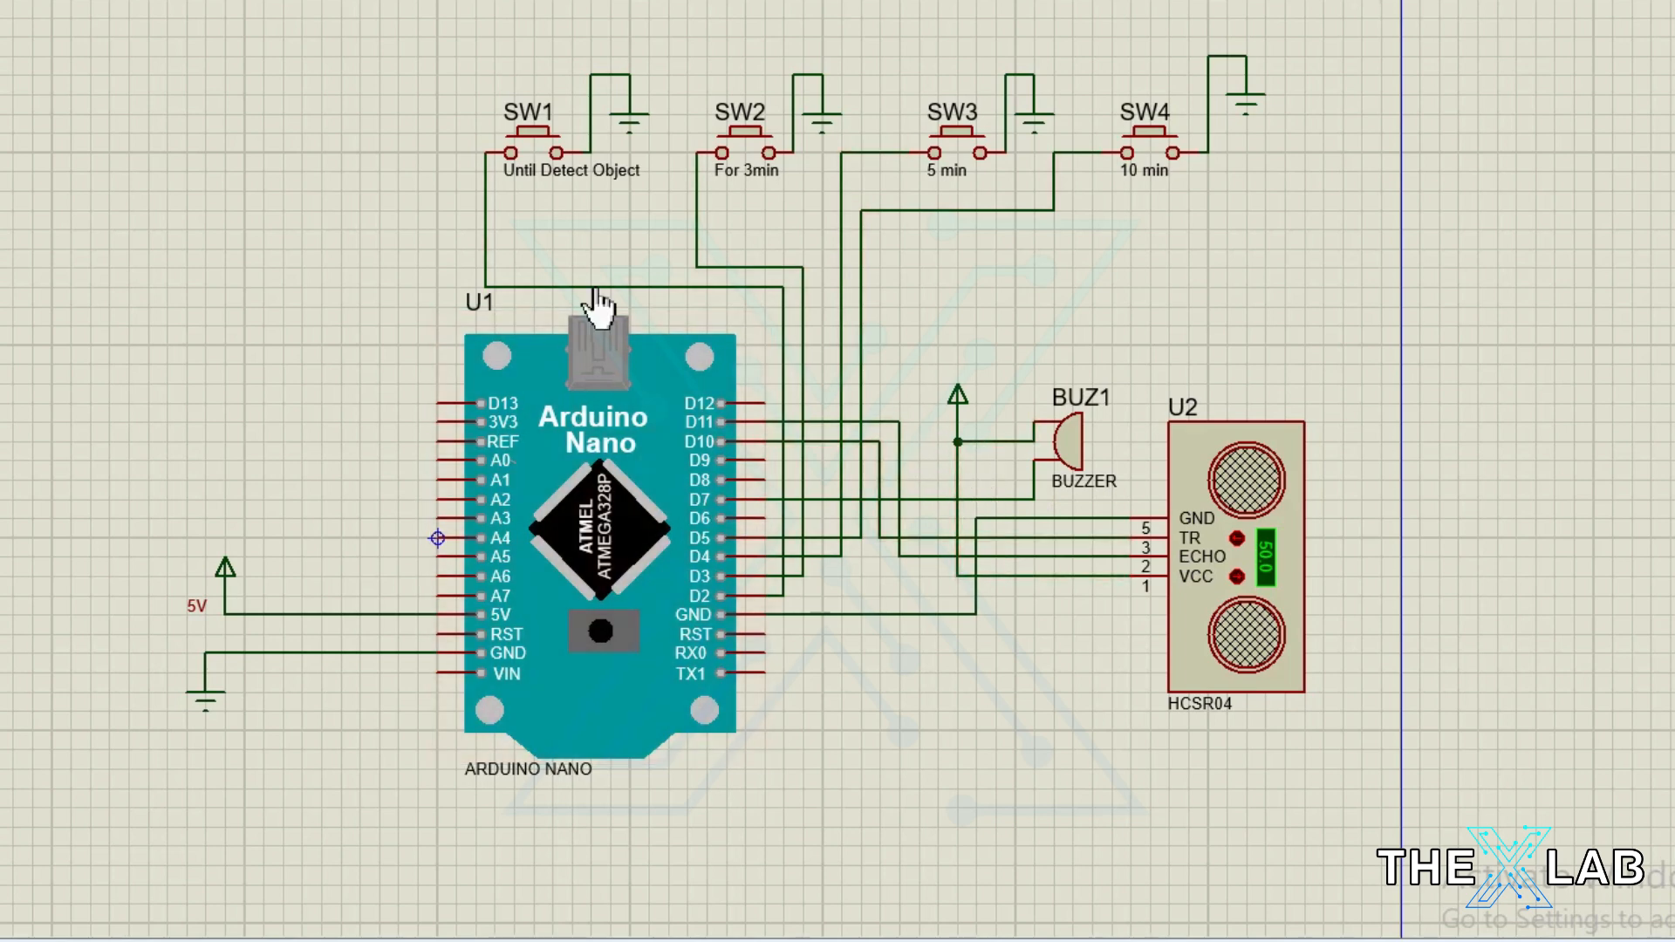
mouse_move(486, 214)
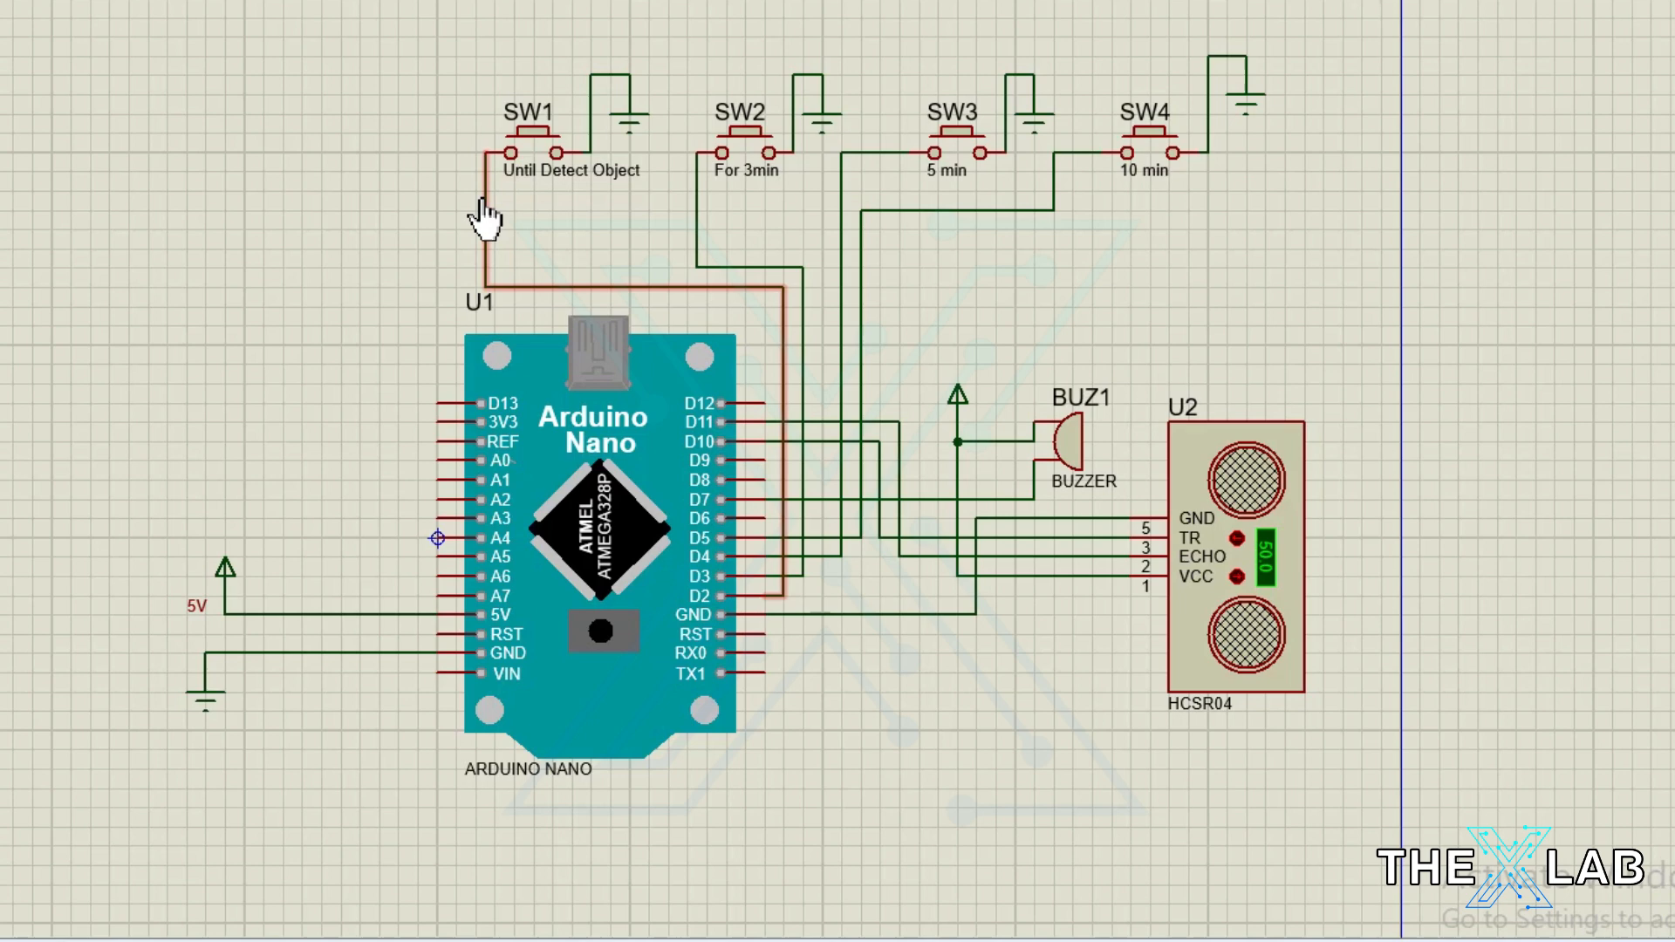
mouse_move(652, 305)
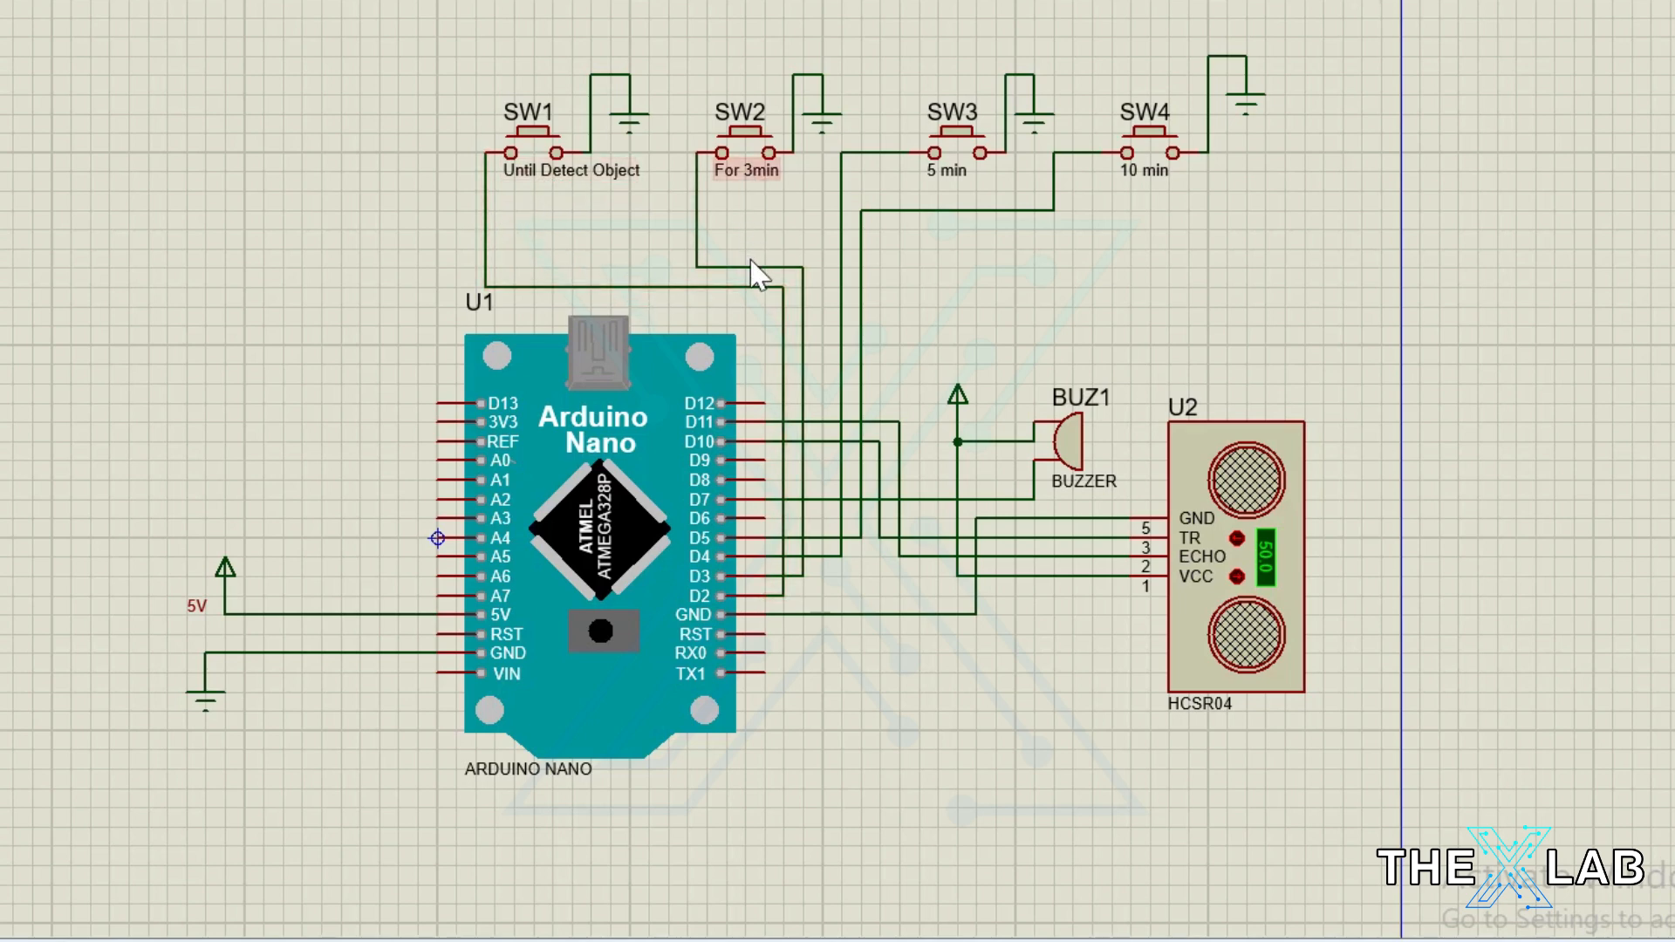
mouse_move(700, 198)
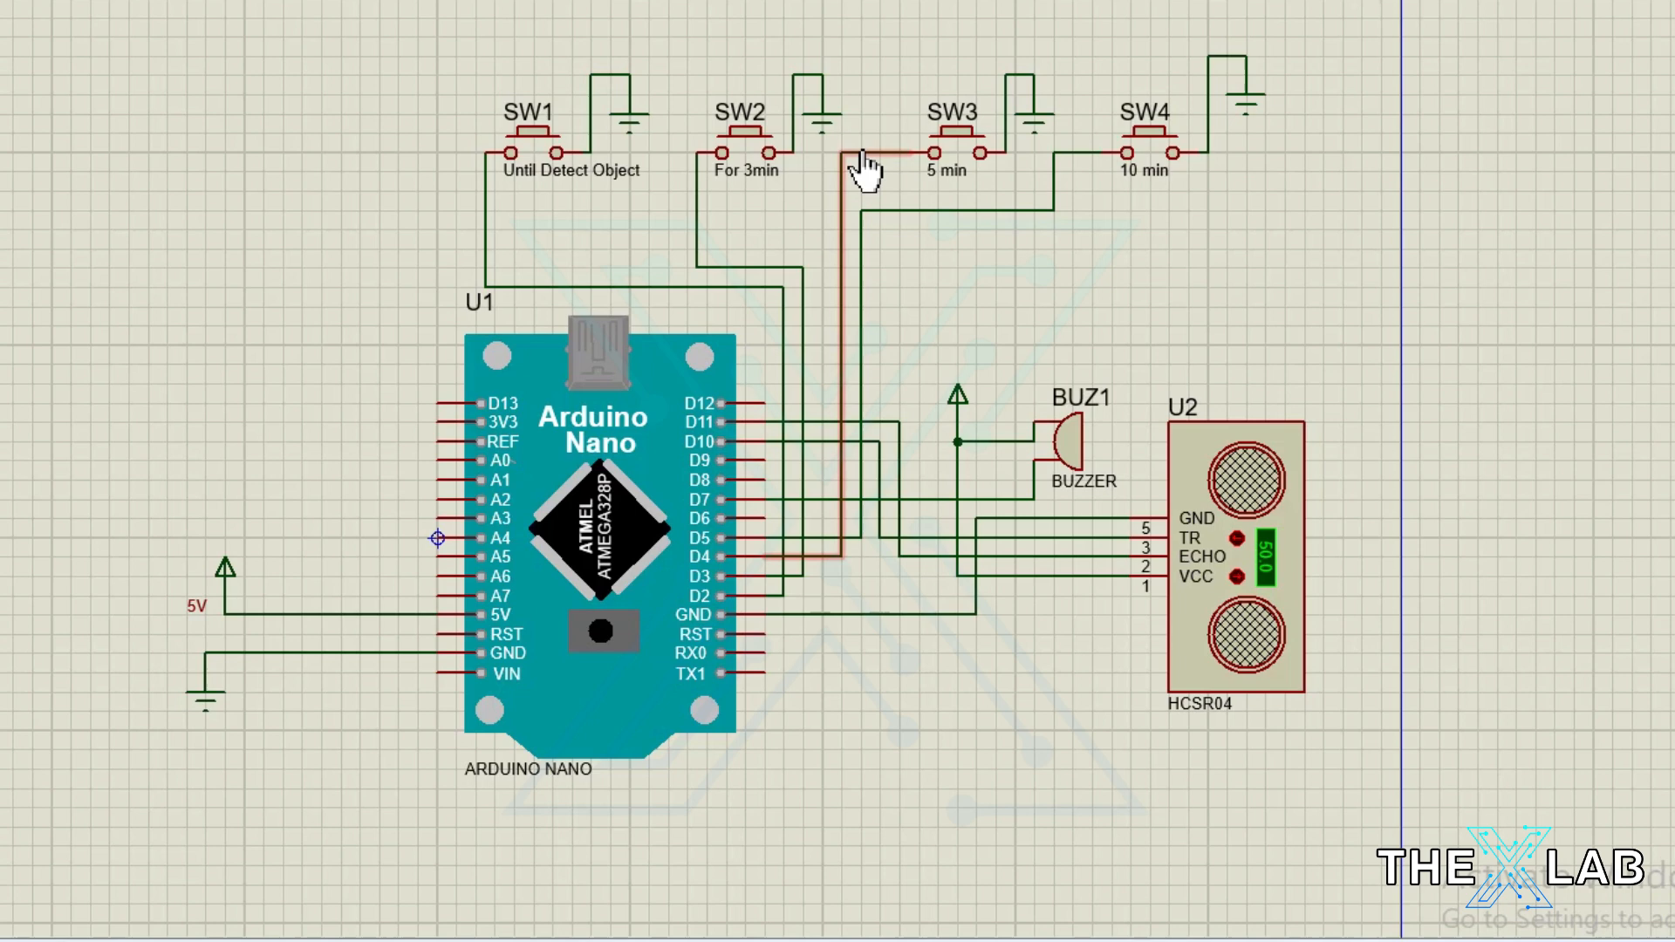
mouse_move(836, 496)
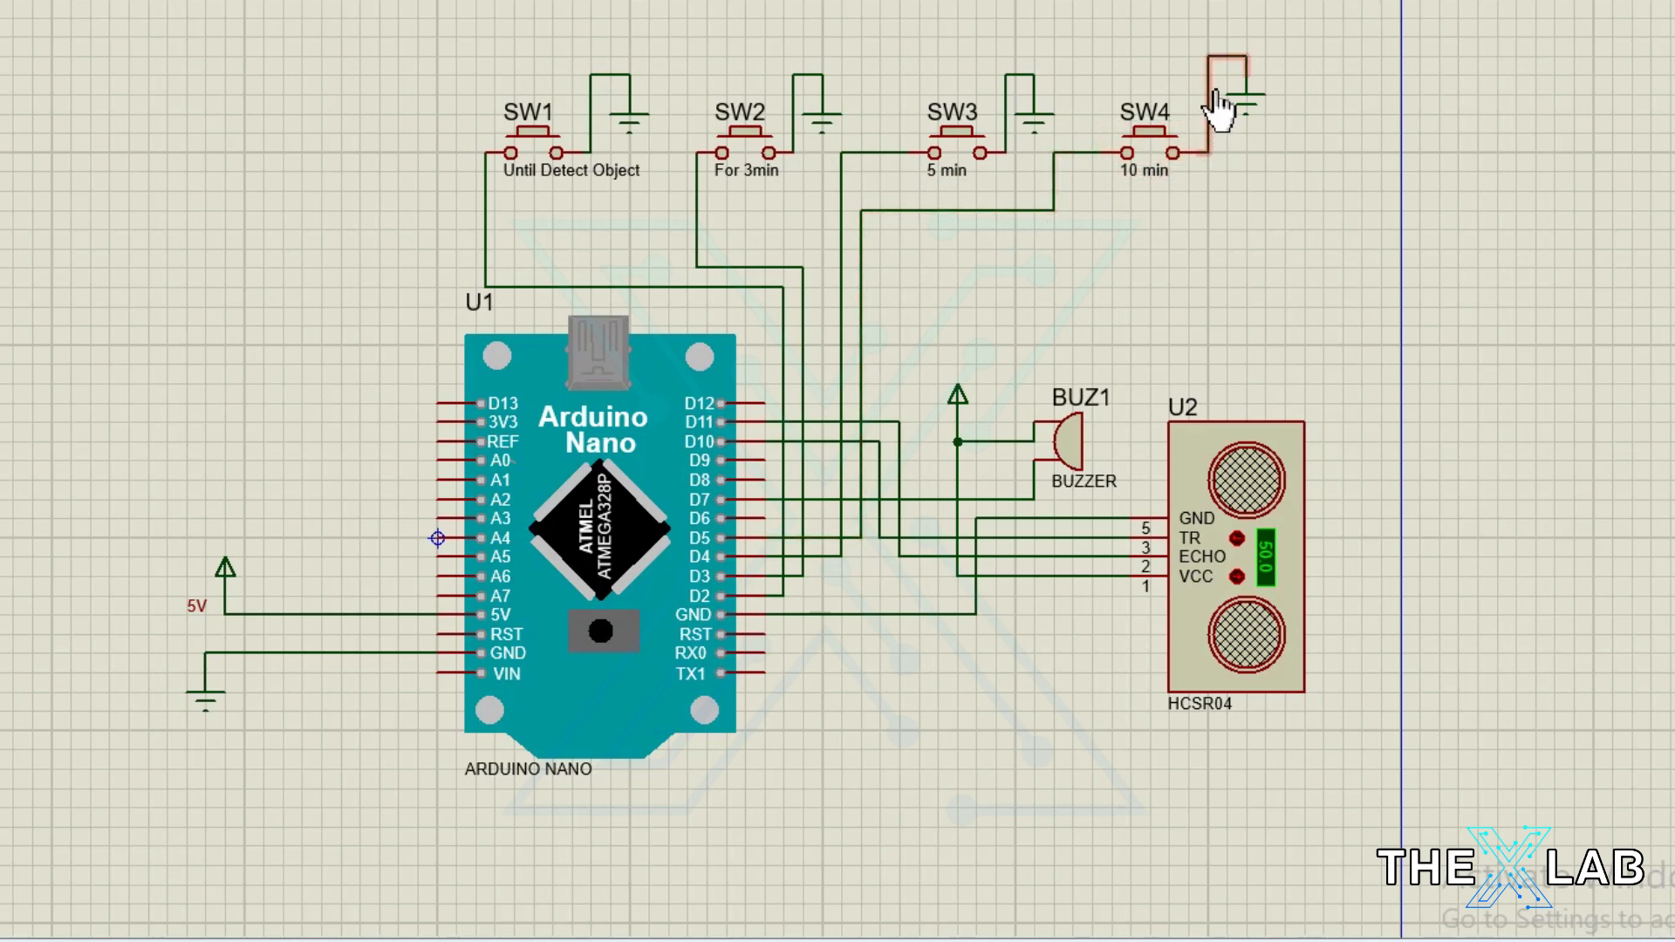
mouse_move(801, 101)
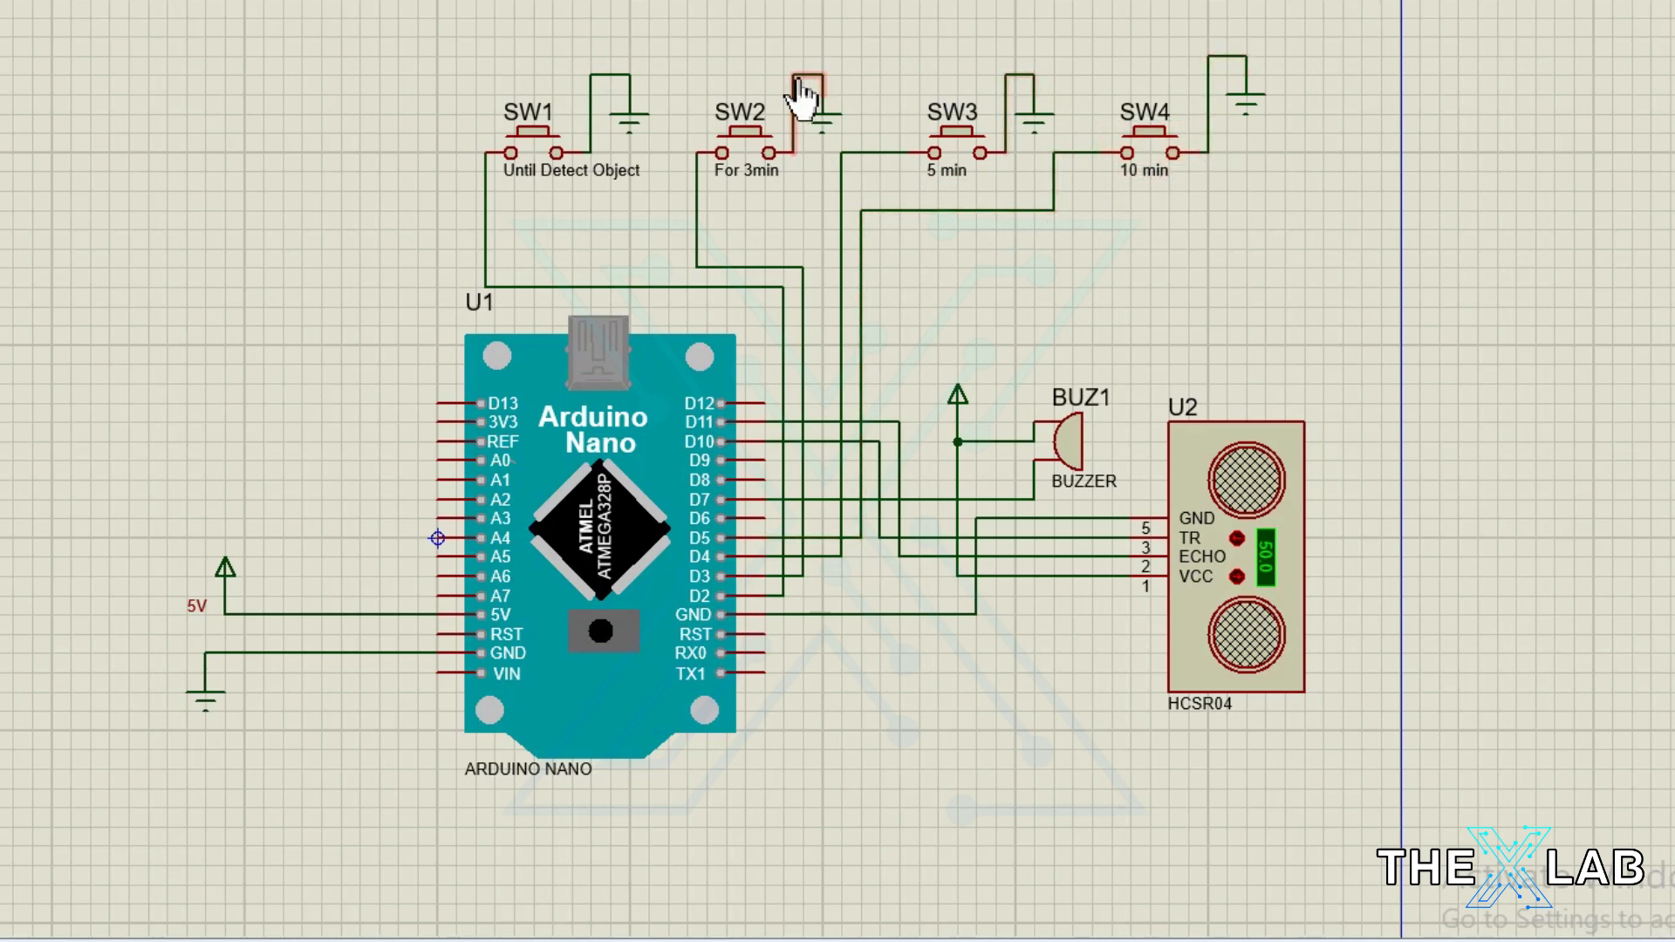